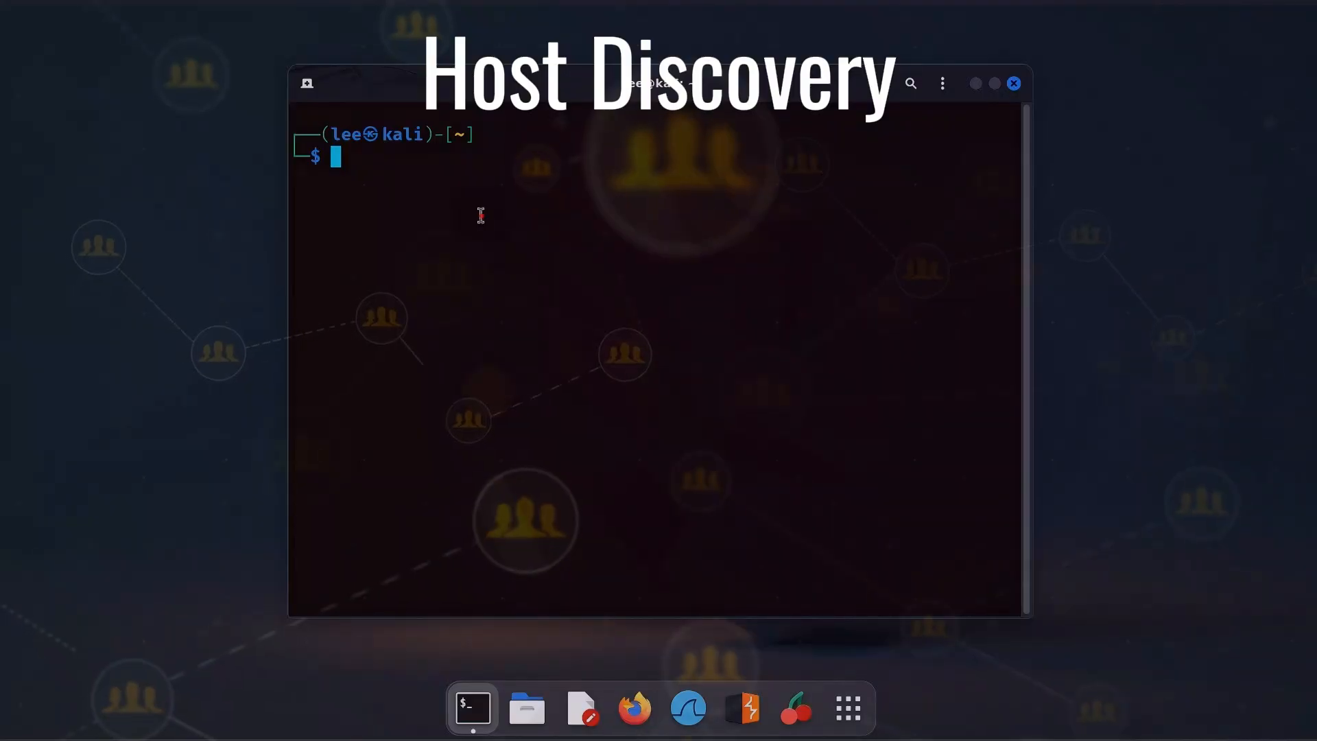
type("ping 10.0.2.6")
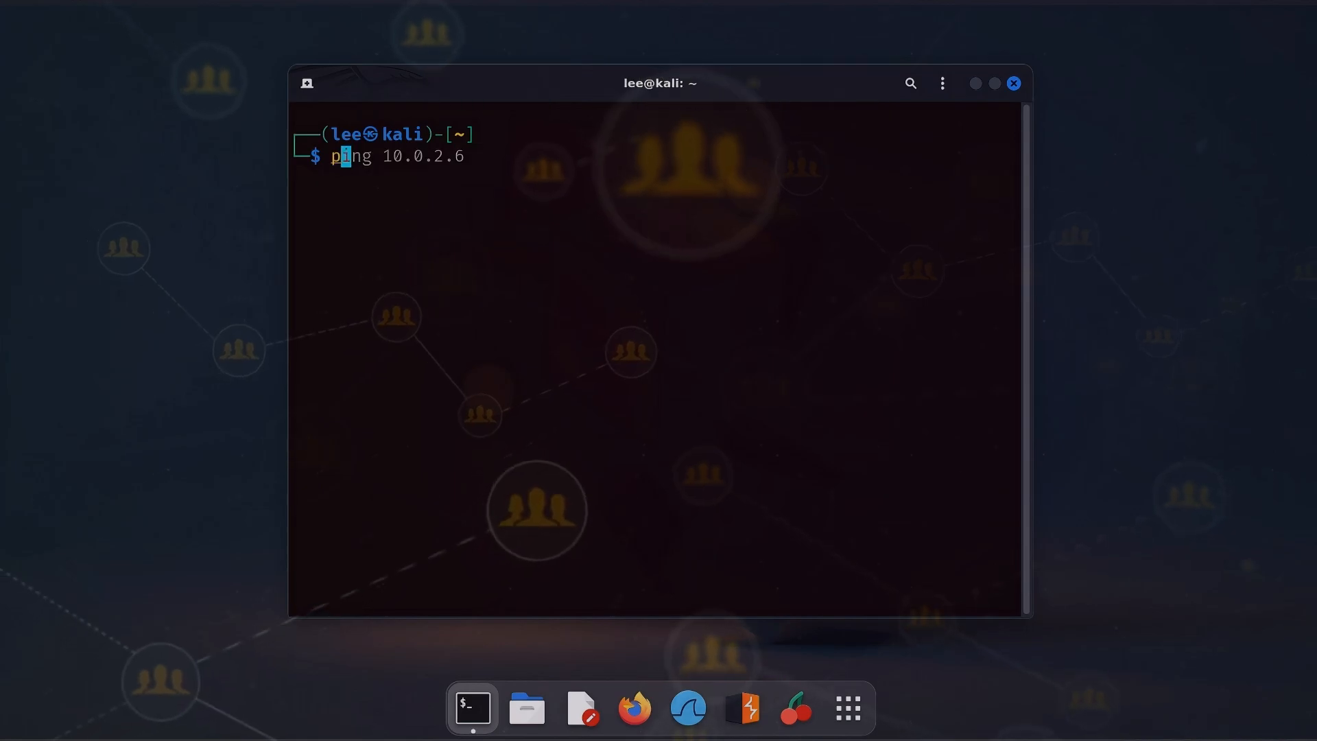